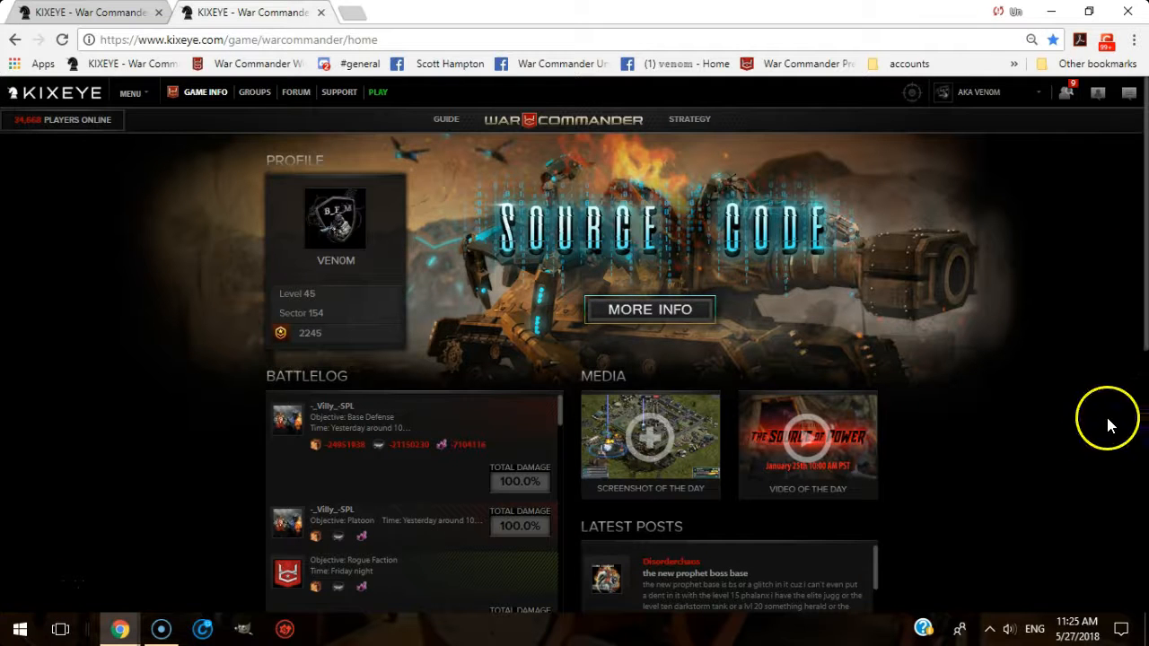
{"action": "mouse_move", "coordinate": [1103, 401]}
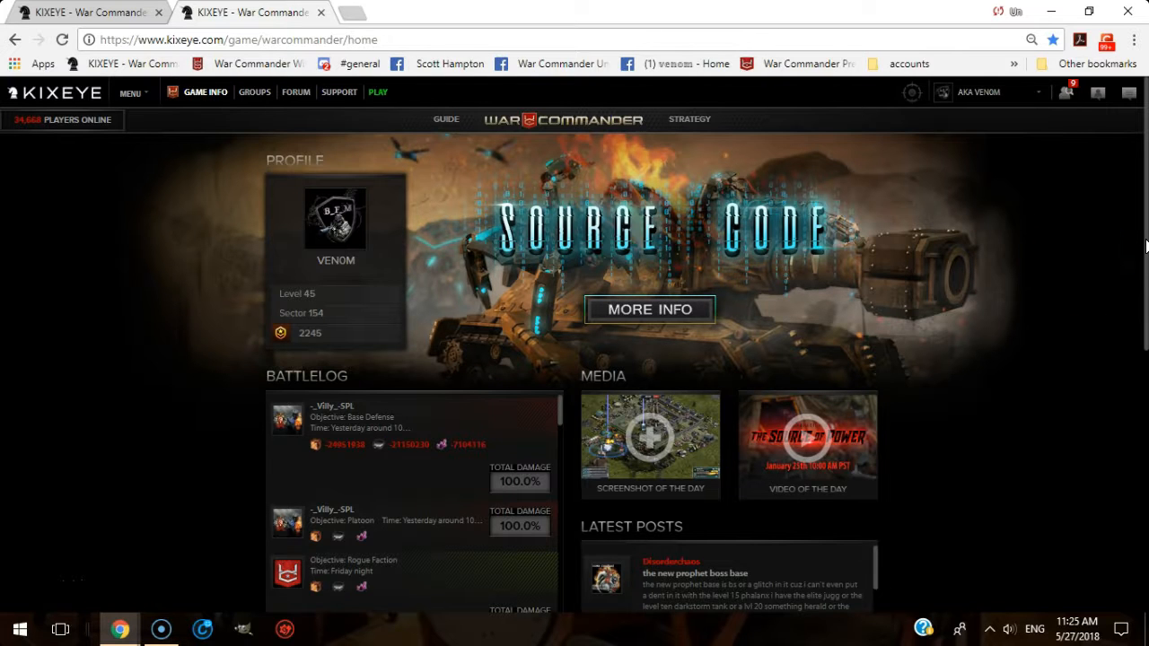
{"action": "mouse_move", "coordinate": [510, 620]}
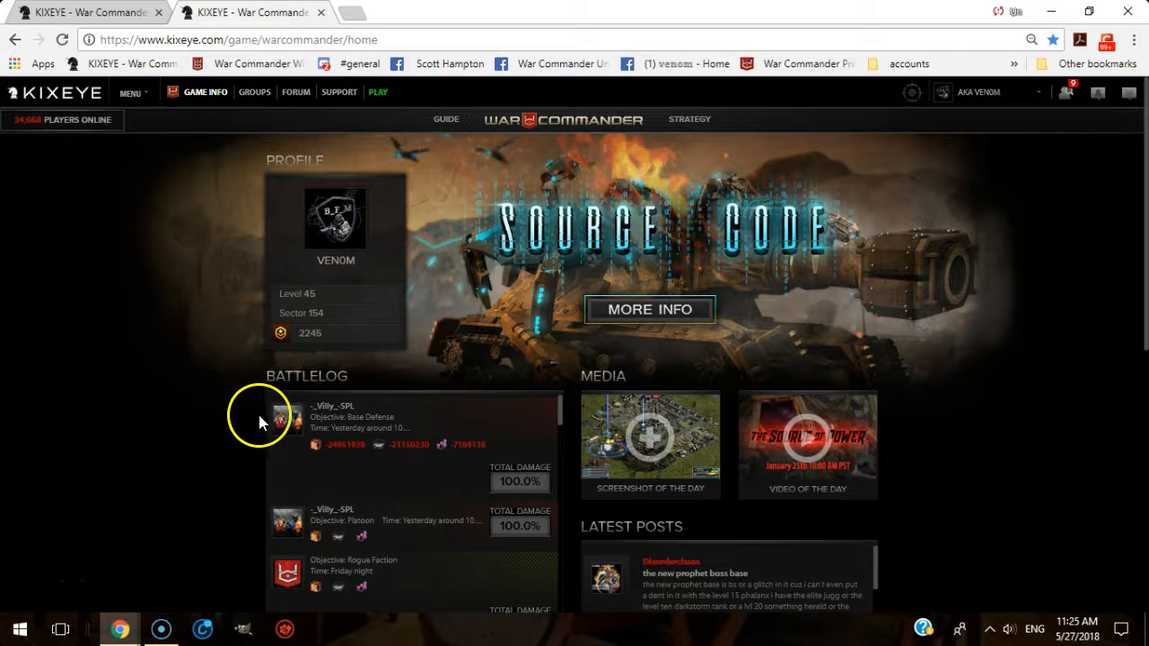
{"action": "mouse_move", "coordinate": [397, 431]}
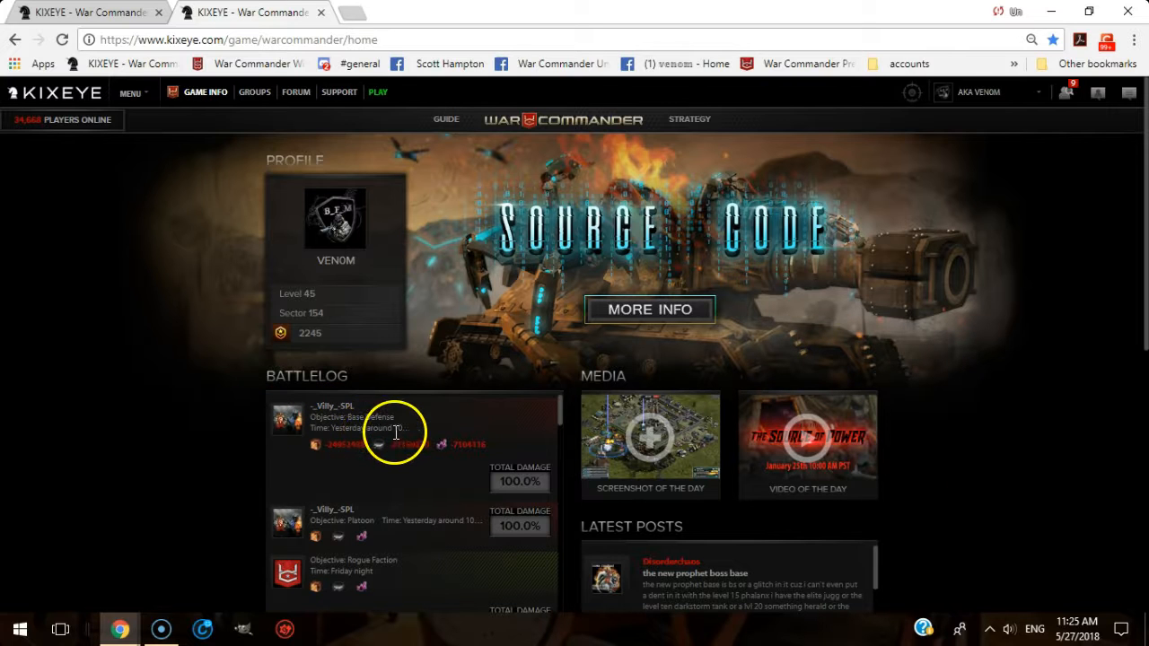
{"action": "mouse_move", "coordinate": [370, 460]}
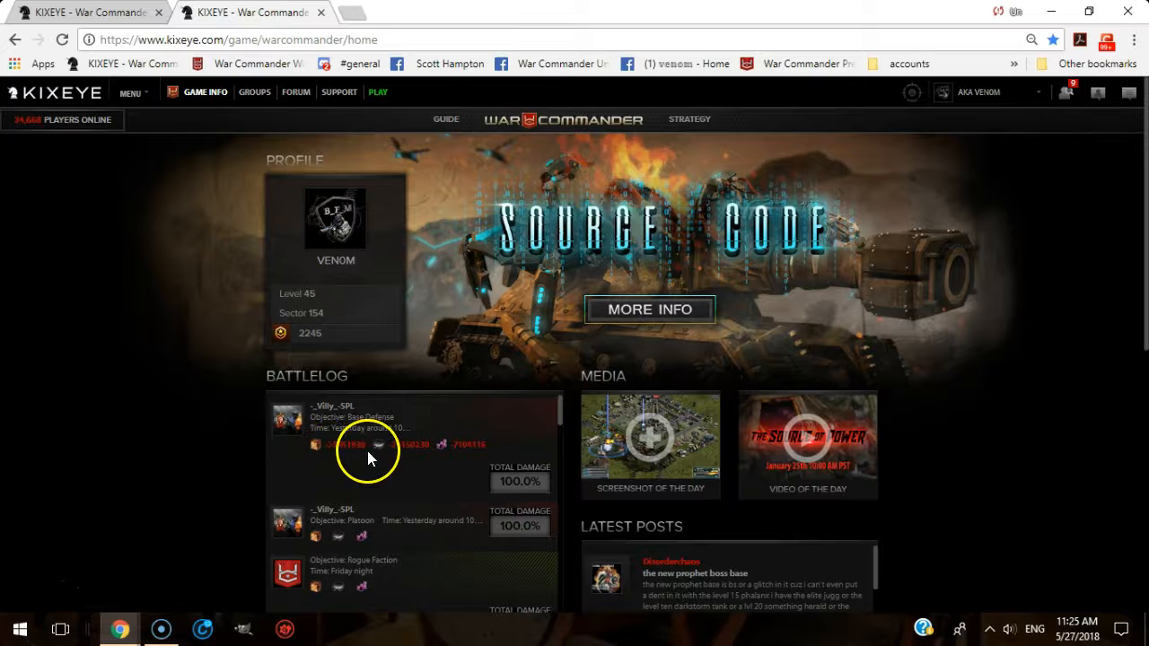
{"action": "mouse_move", "coordinate": [467, 467]}
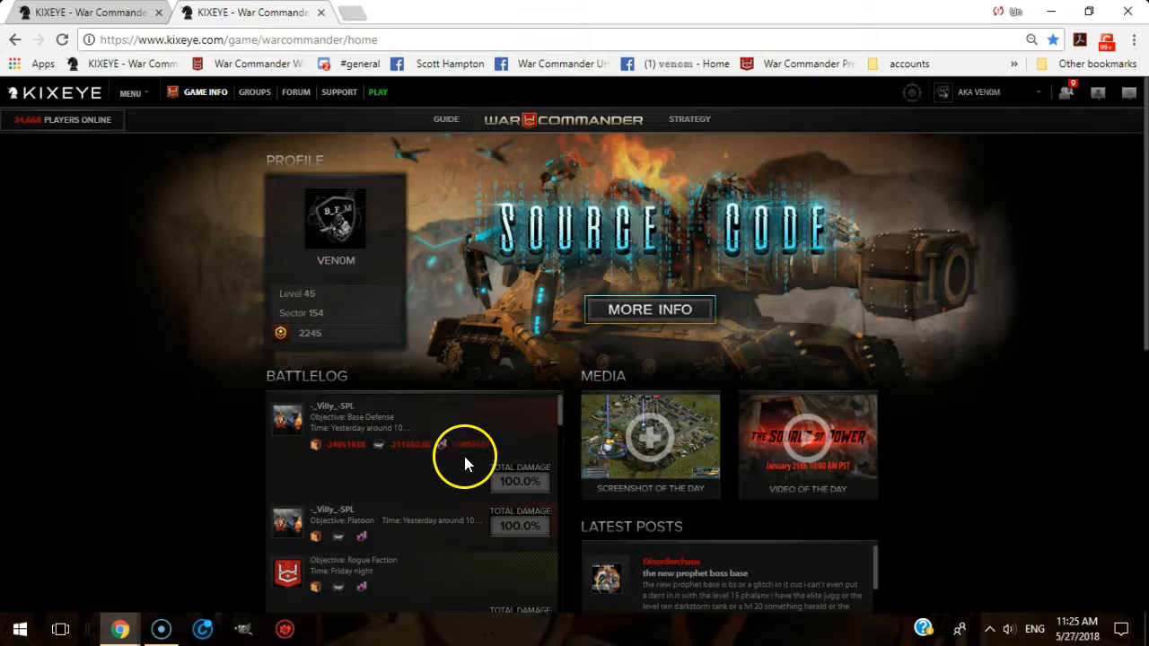
Show the Attack Log from the right-hand panel, which stays empty with only a loading icon.
{"action": "scroll", "scroll_direction": "down", "scroll_amount": 3}
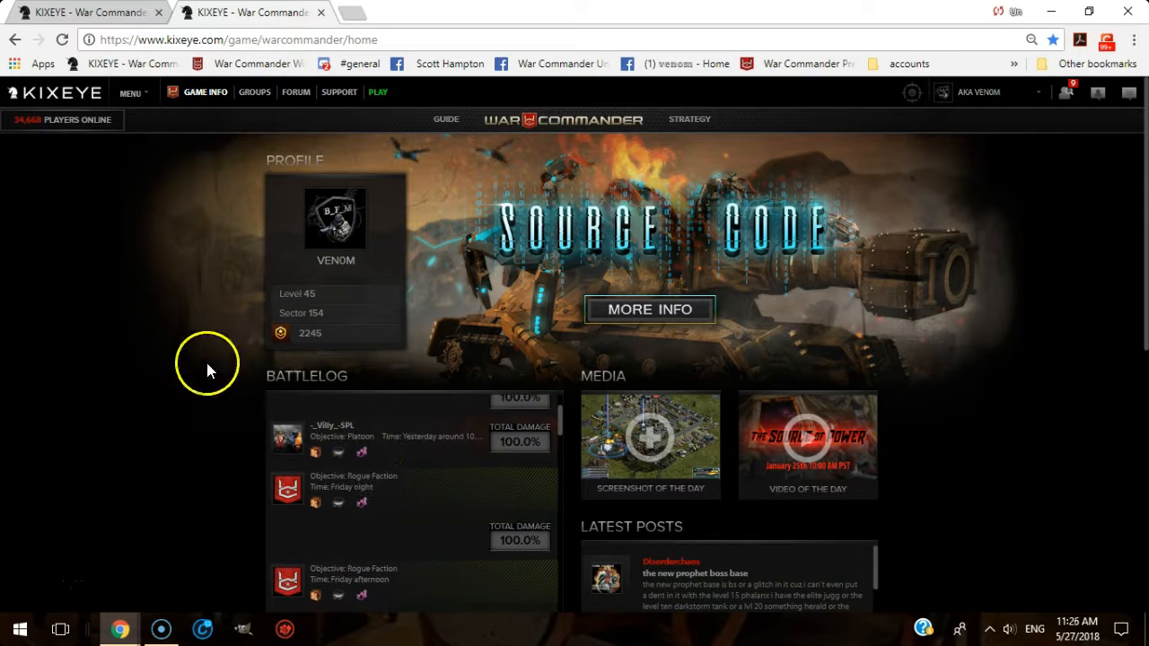
{"action": "mouse_move", "coordinate": [183, 420]}
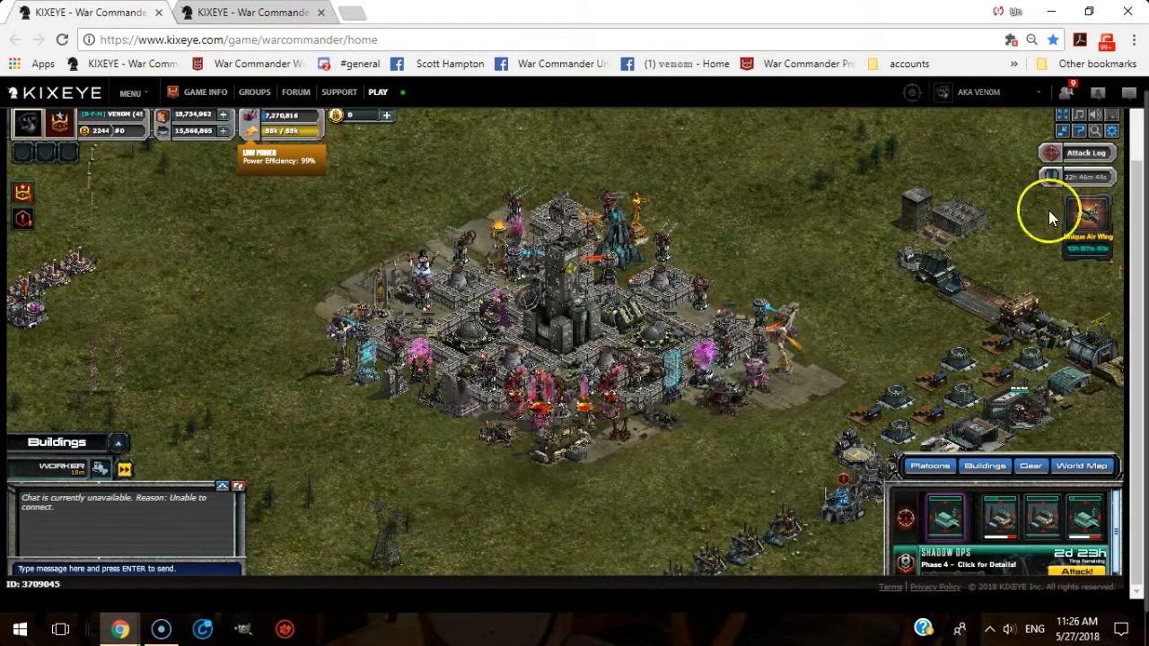
{"action": "left_click", "coordinate": [1085, 151]}
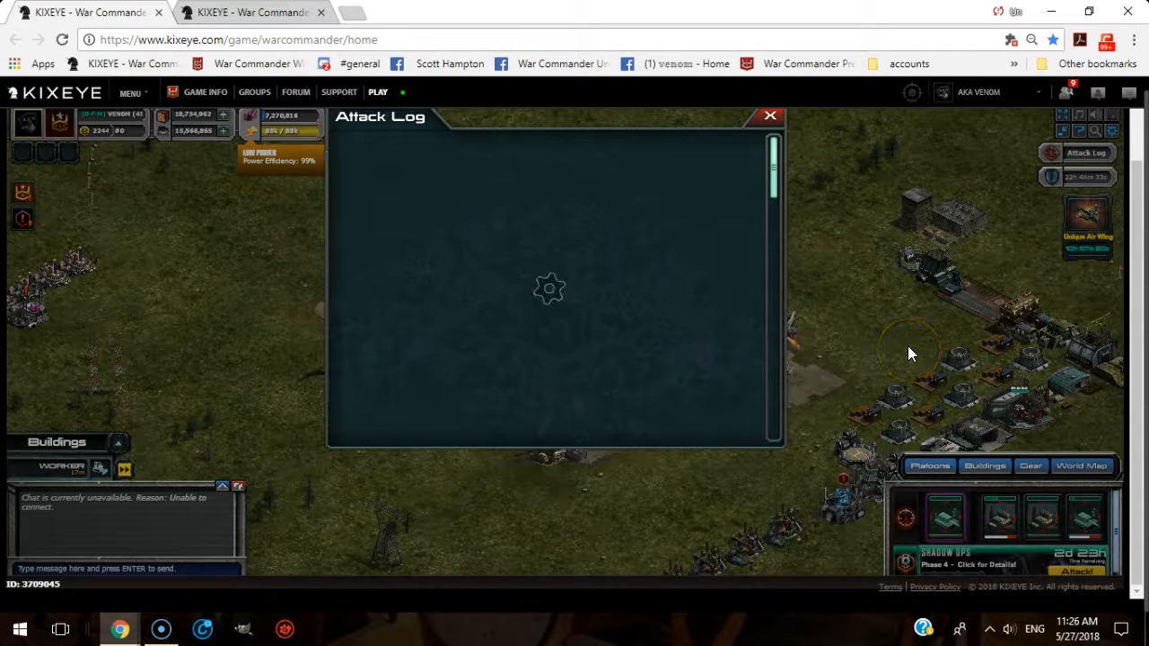
{"action": "mouse_move", "coordinate": [806, 388]}
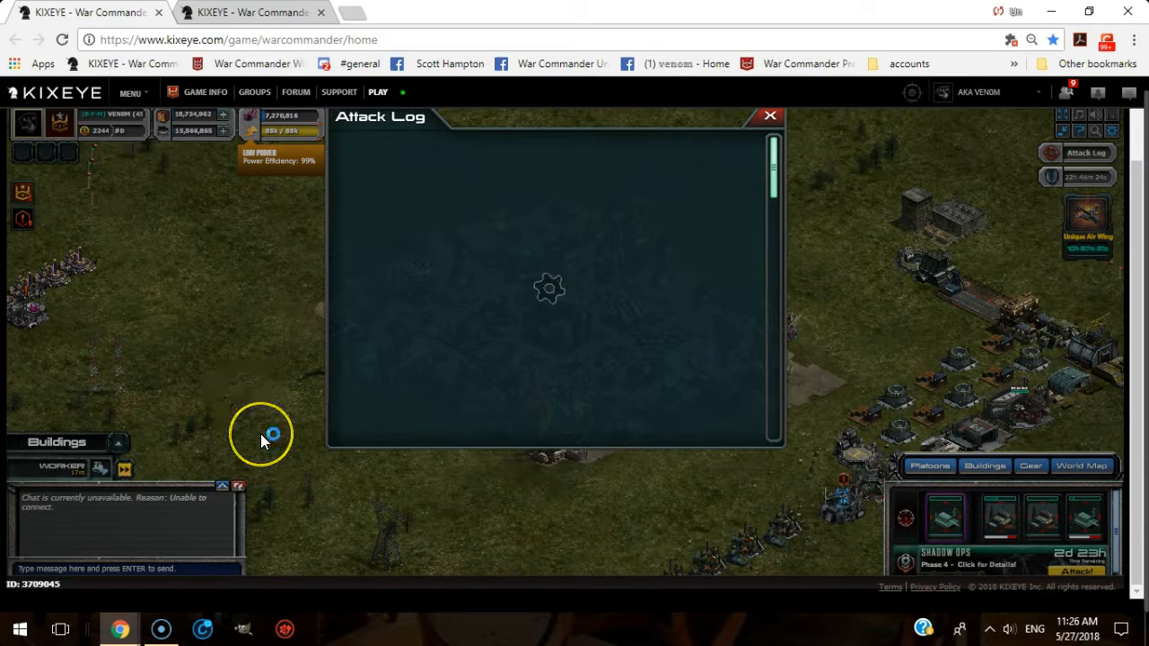
{"action": "mouse_move", "coordinate": [841, 269]}
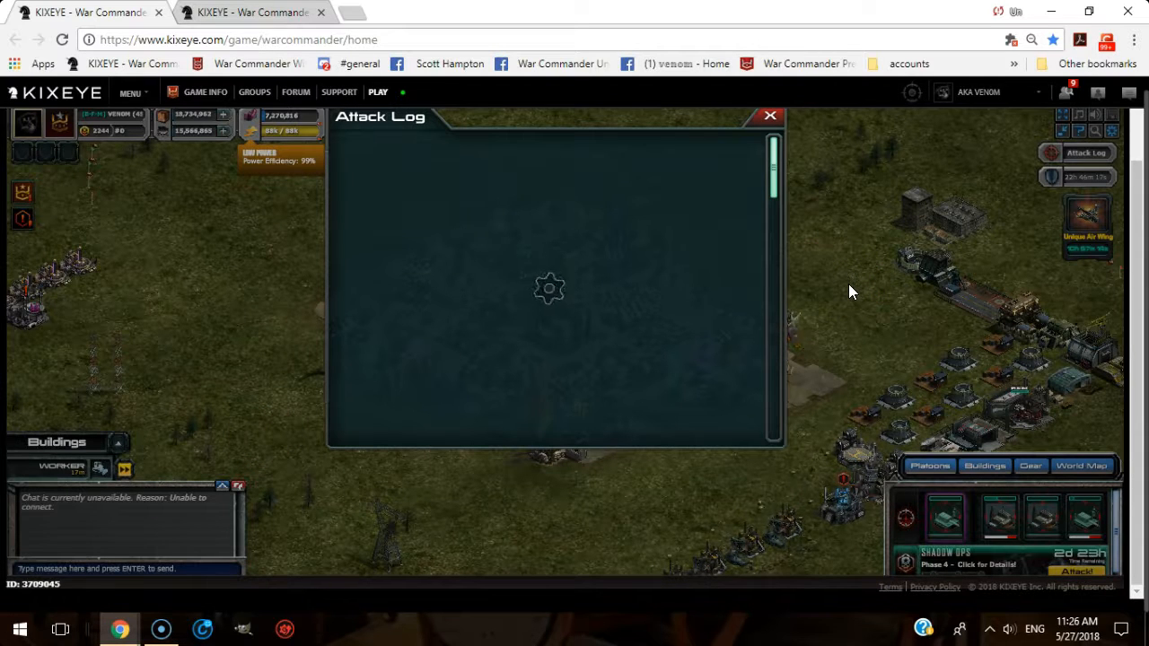
{"action": "mouse_move", "coordinate": [212, 262]}
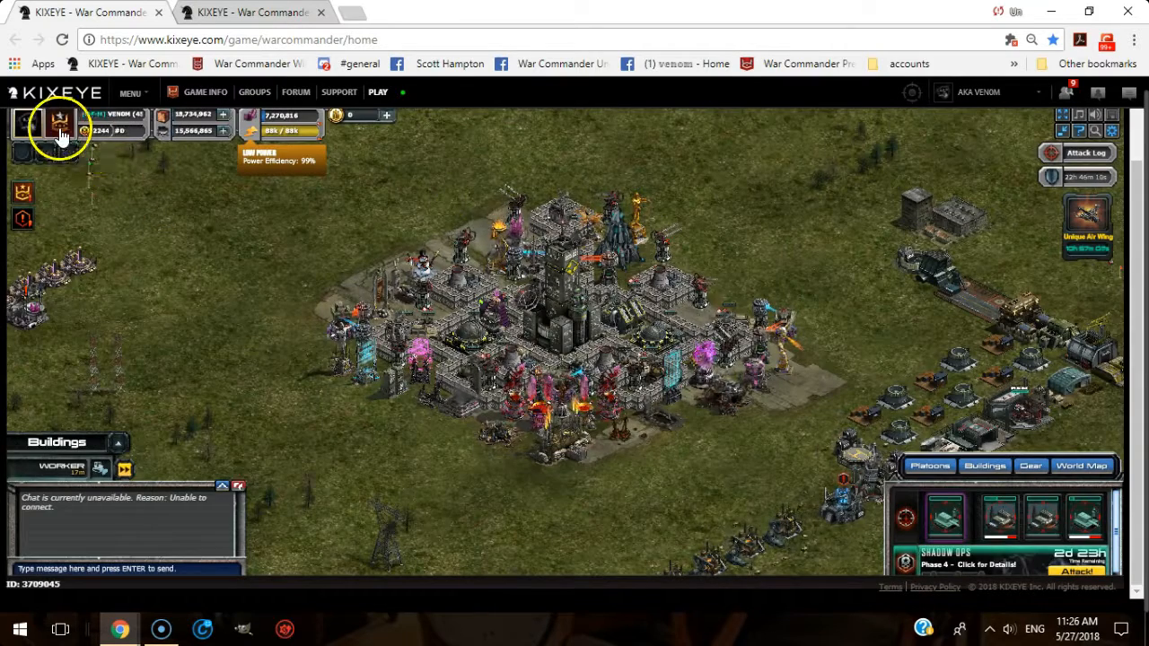
Show the alliance member overview and then the Individual Payouts Table, both loading normally.
{"action": "left_click", "coordinate": [62, 126]}
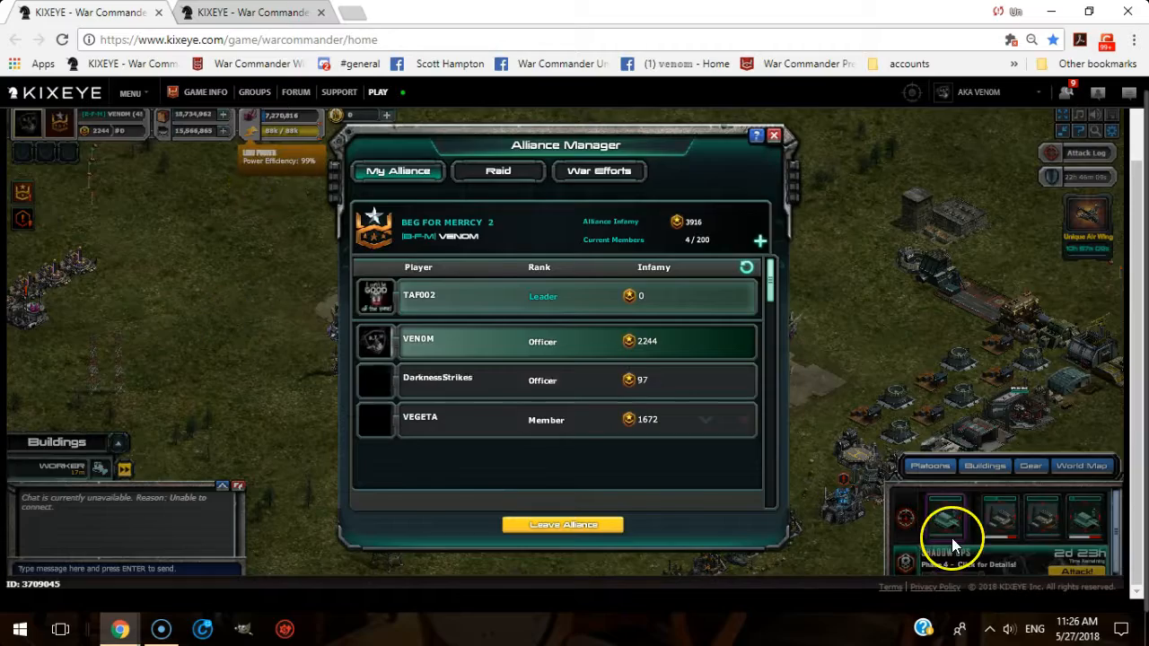
{"action": "left_click", "coordinate": [772, 135]}
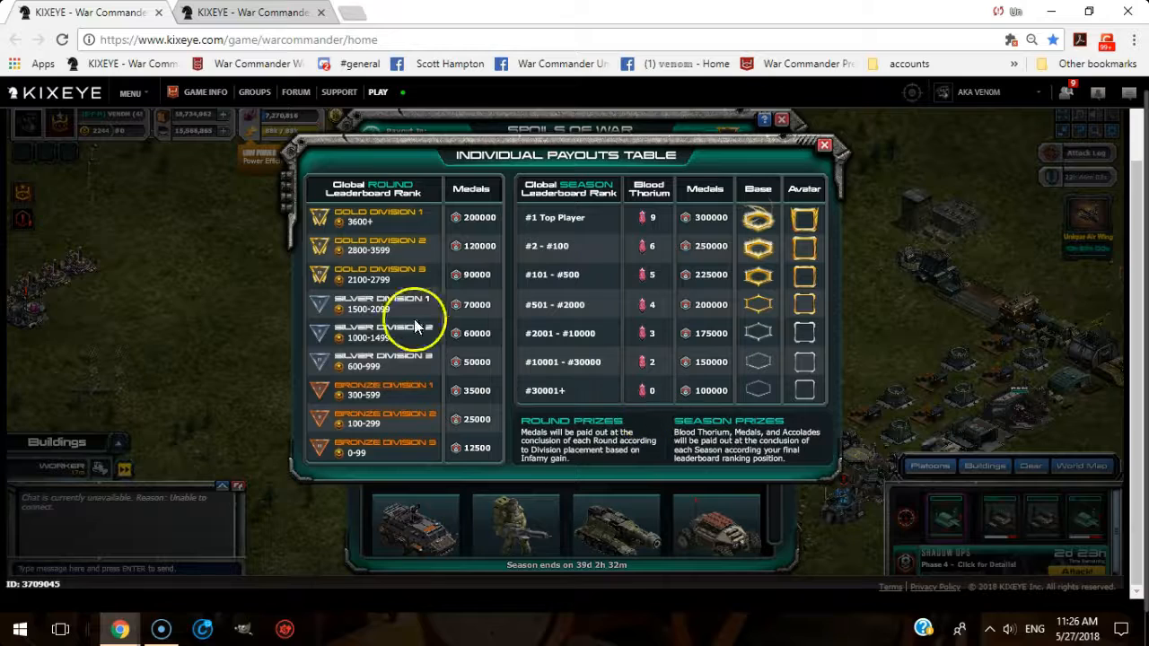
{"action": "mouse_move", "coordinate": [392, 243]}
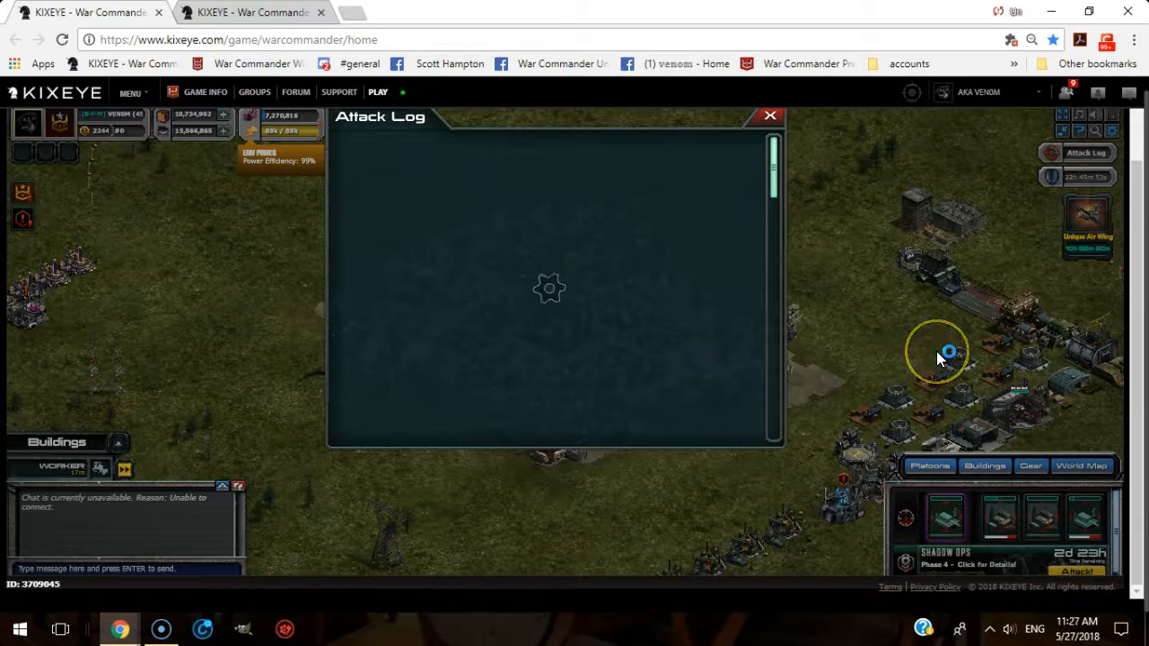
{"action": "mouse_move", "coordinate": [873, 420]}
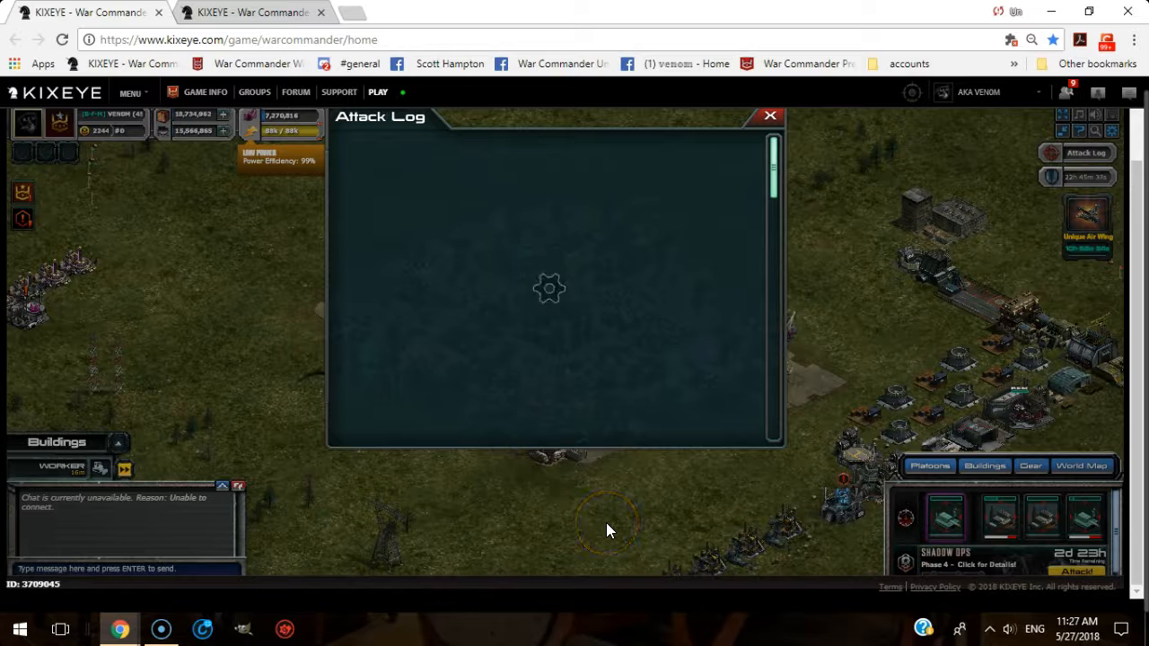
{"action": "mouse_move", "coordinate": [812, 360]}
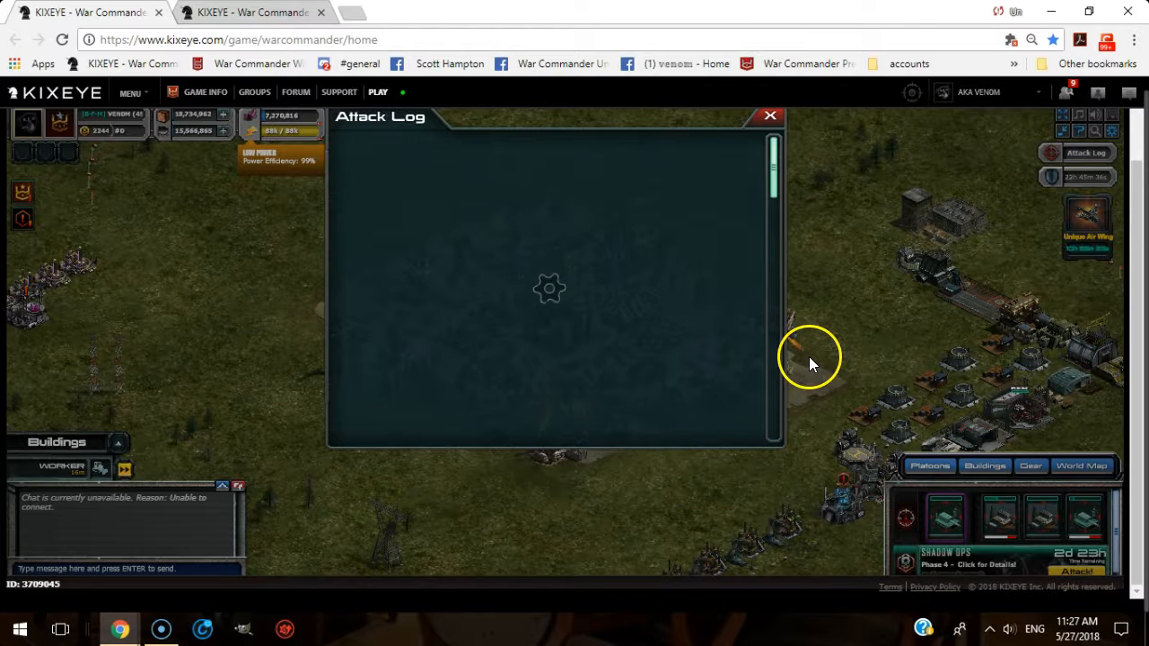
{"action": "mouse_move", "coordinate": [835, 363]}
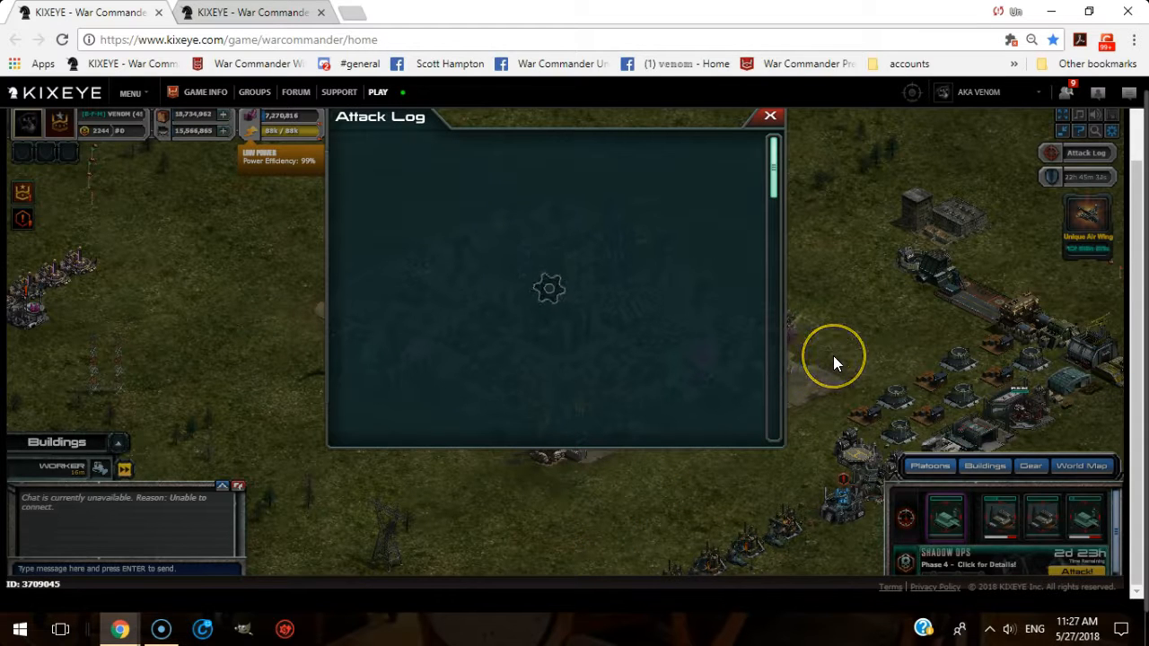
{"action": "mouse_move", "coordinate": [837, 367]}
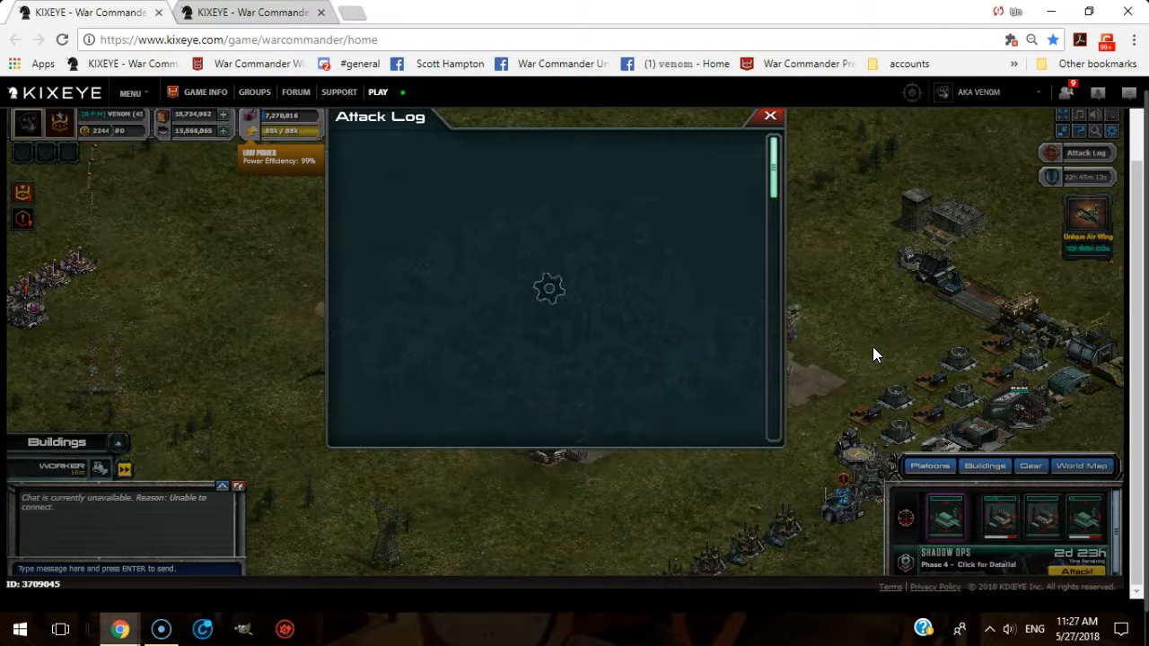
{"action": "mouse_move", "coordinate": [589, 517]}
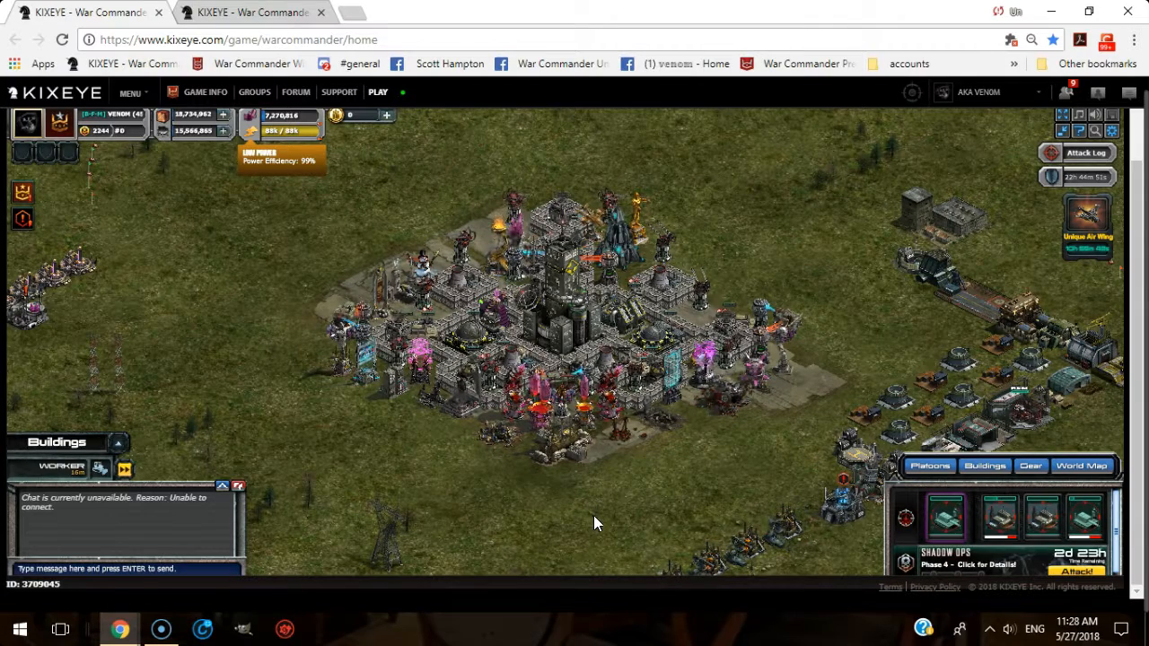
{"action": "mouse_move", "coordinate": [930, 467]}
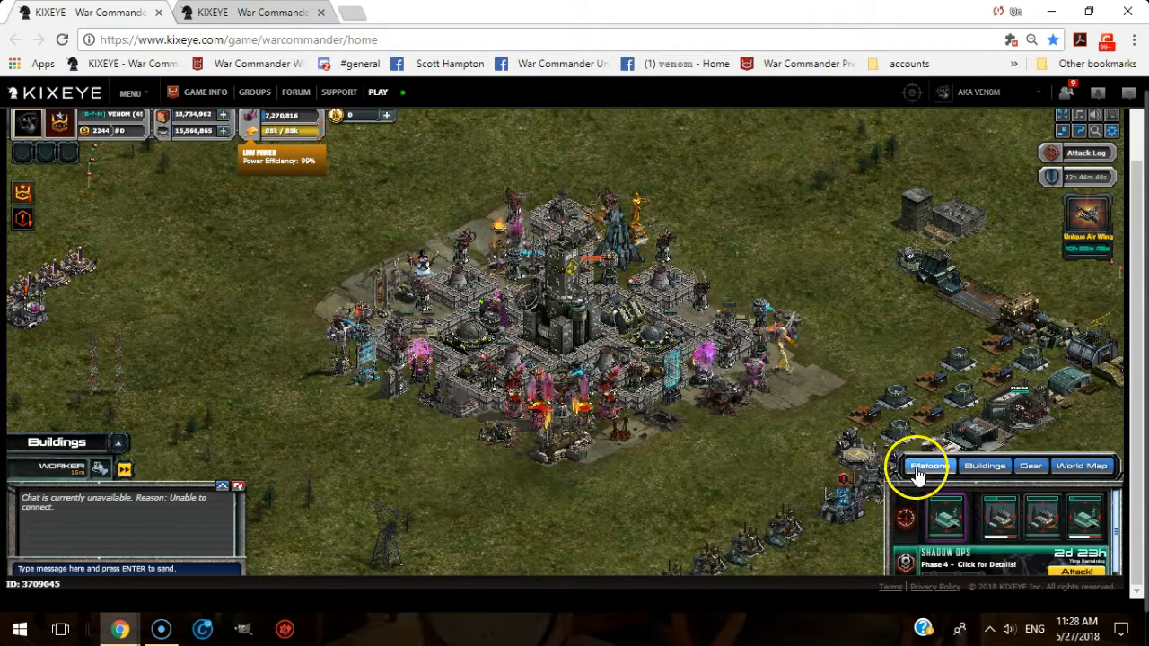
Show the Platoons overview and briefly check the first platoon slot's options.
{"action": "left_click", "coordinate": [930, 467]}
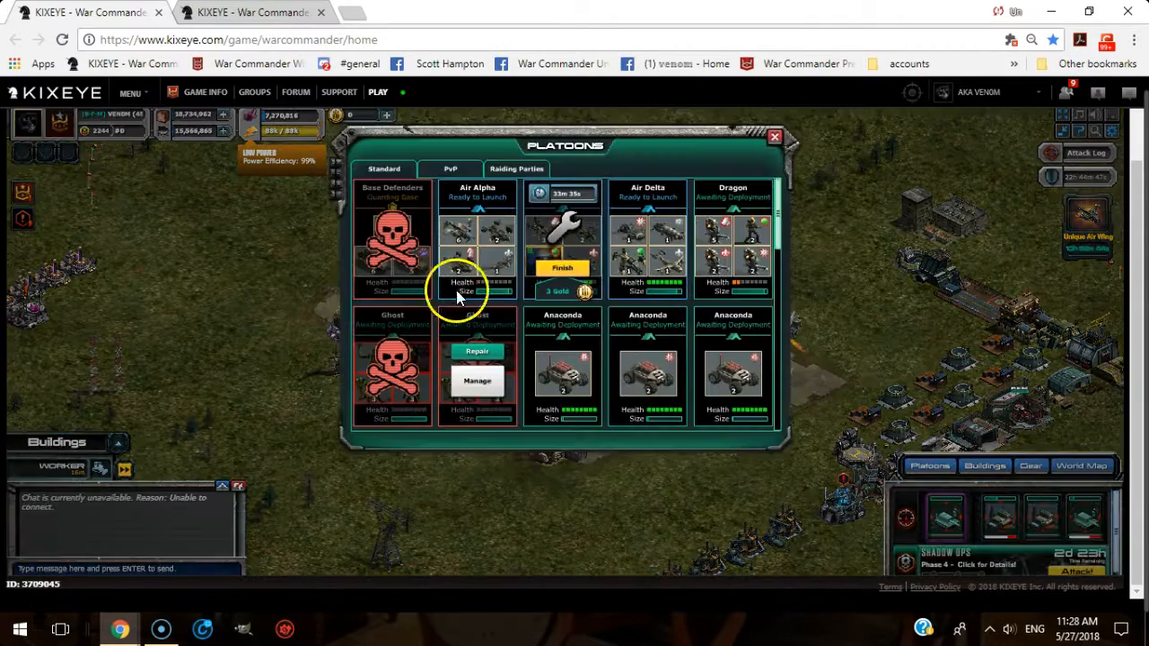
{"action": "left_click", "coordinate": [391, 233]}
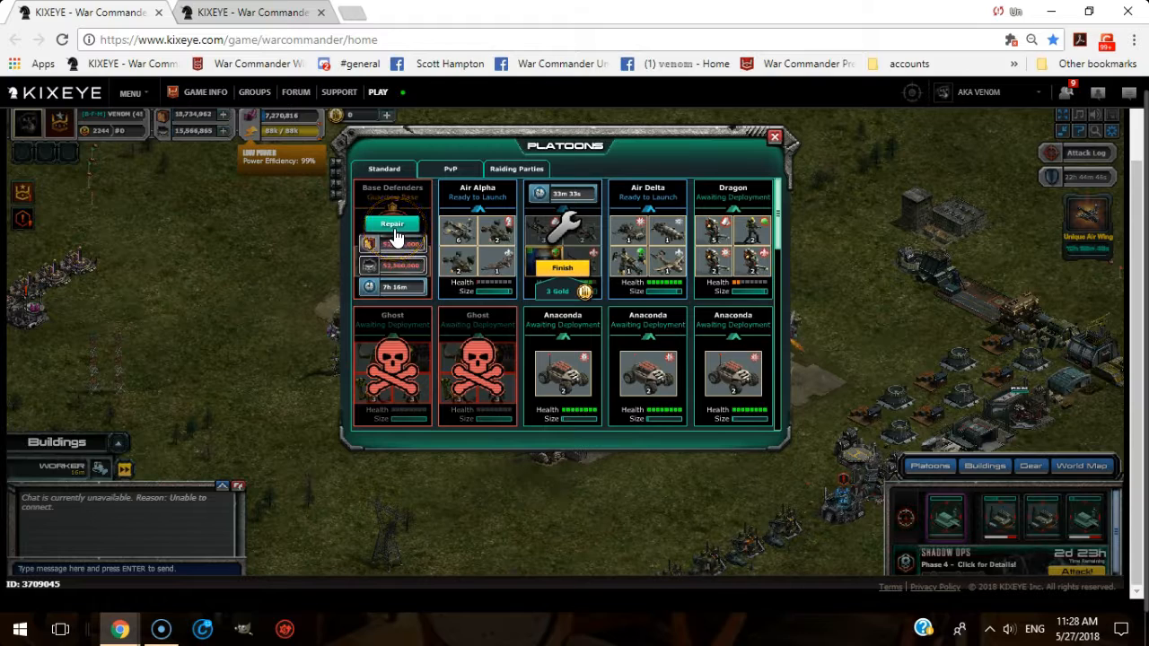
{"action": "left_click", "coordinate": [392, 223]}
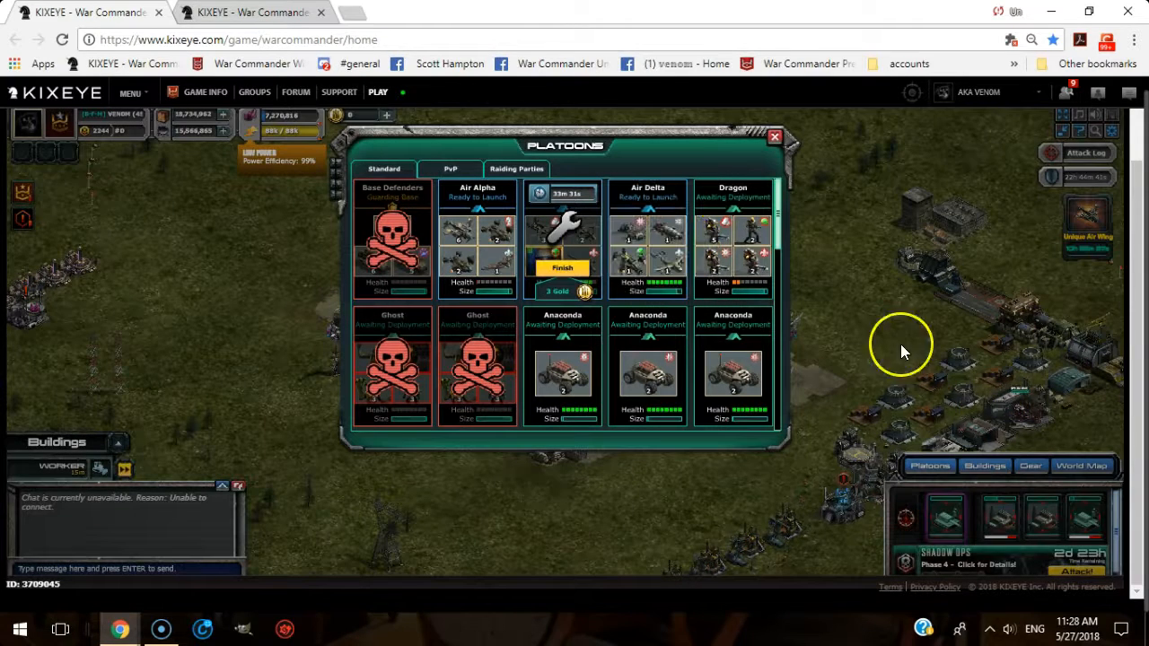
{"action": "mouse_move", "coordinate": [876, 336]}
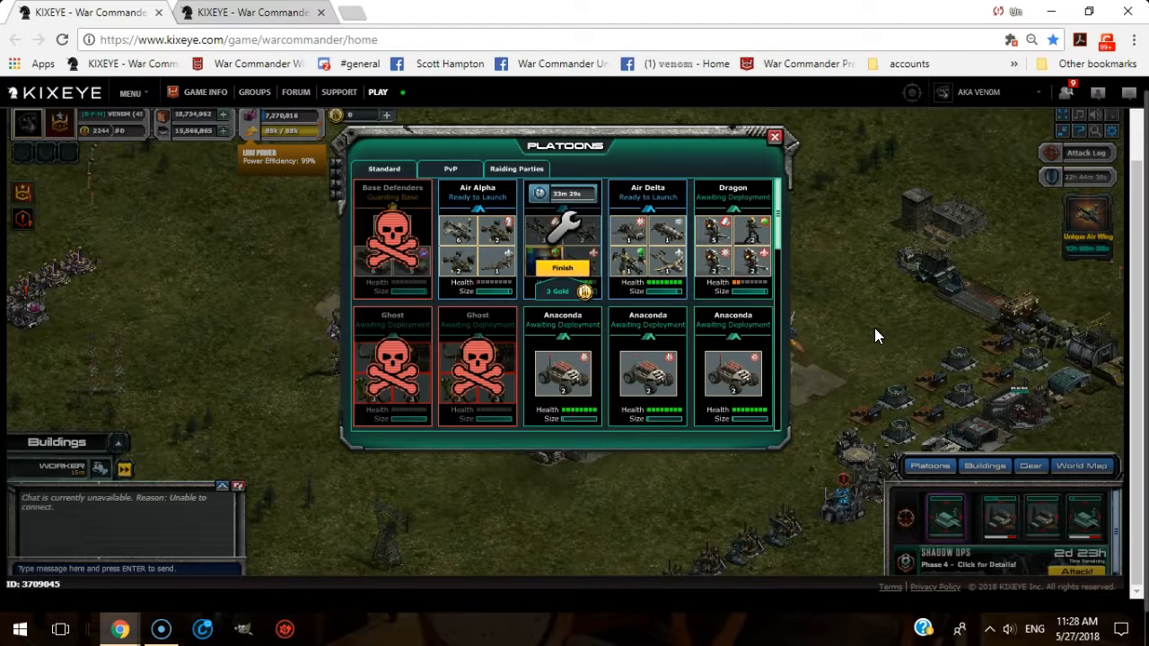
{"action": "mouse_move", "coordinate": [864, 428]}
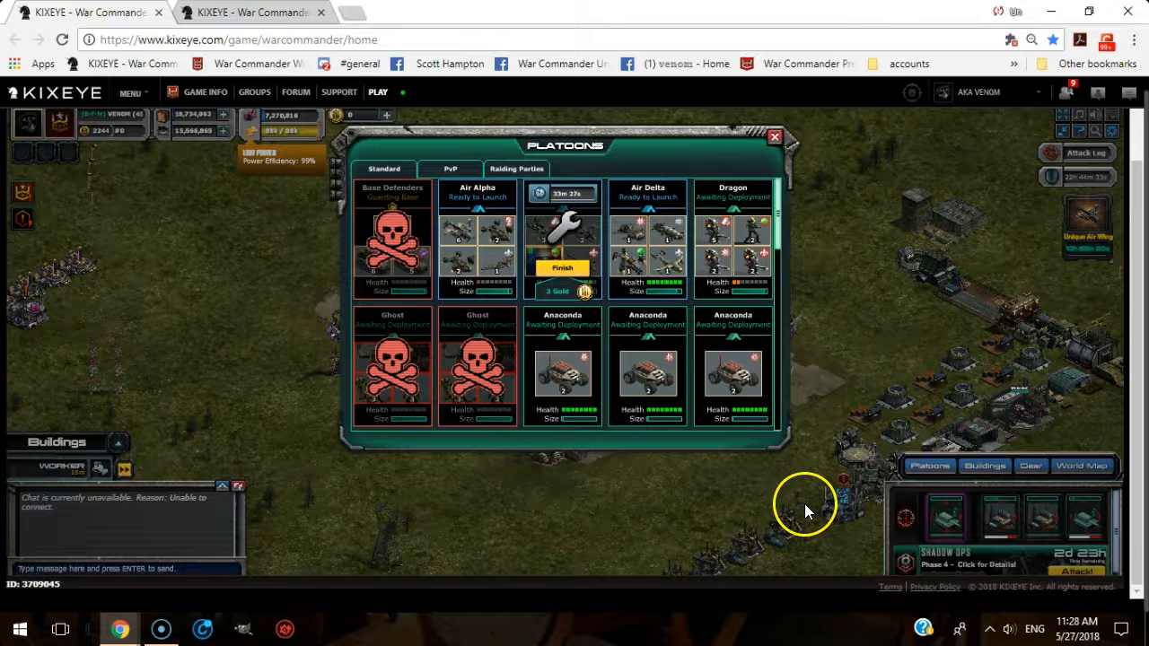
{"action": "mouse_move", "coordinate": [635, 521]}
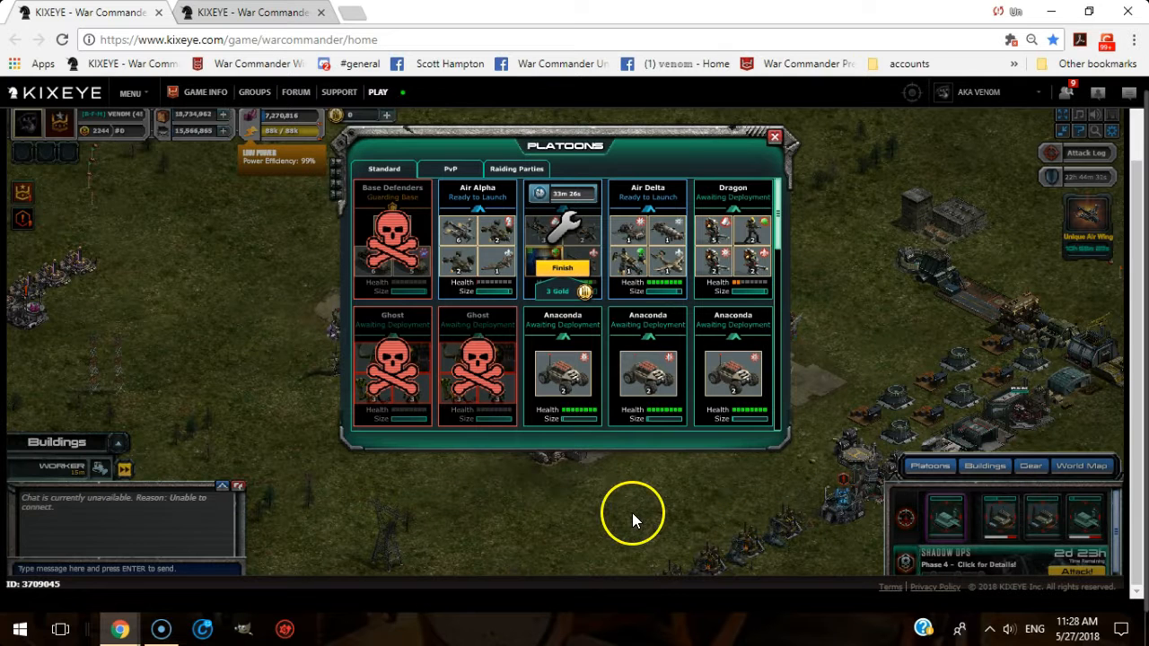
{"action": "mouse_move", "coordinate": [628, 532]}
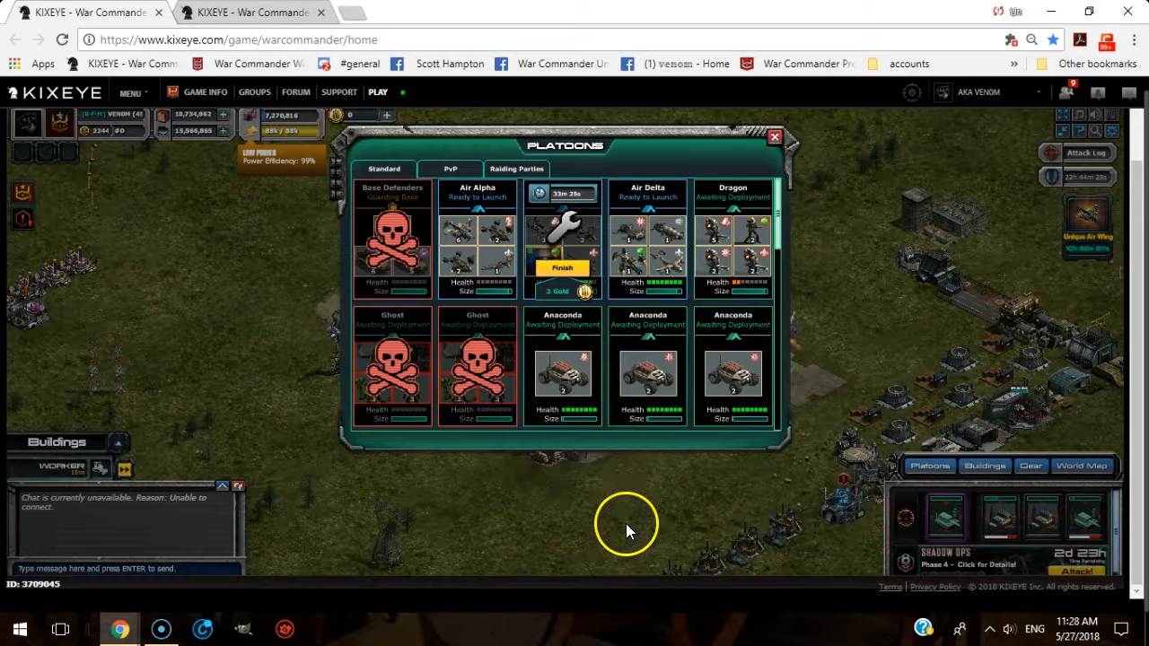
{"action": "mouse_move", "coordinate": [611, 557]}
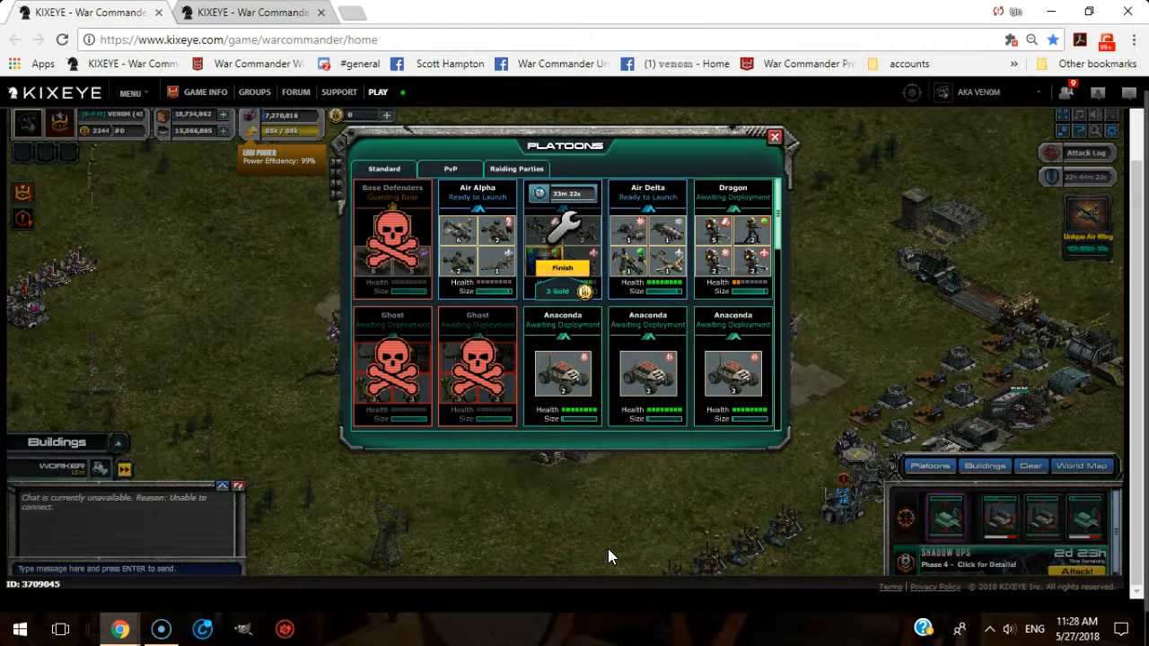
{"action": "mouse_move", "coordinate": [524, 514]}
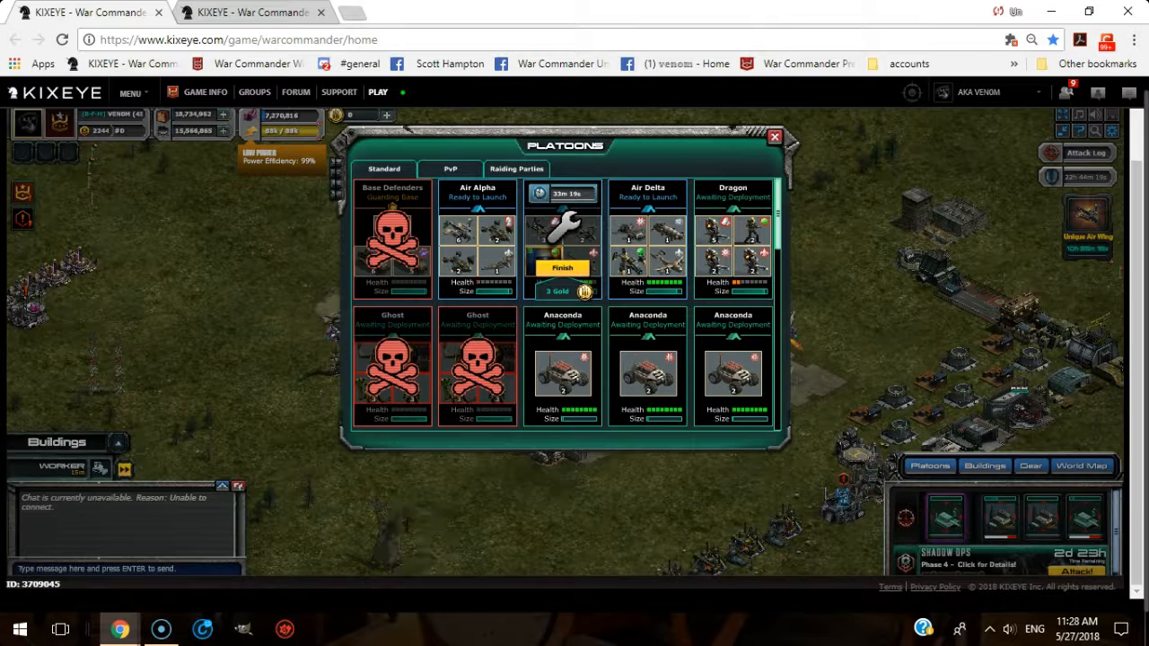
{"action": "mouse_move", "coordinate": [153, 296]}
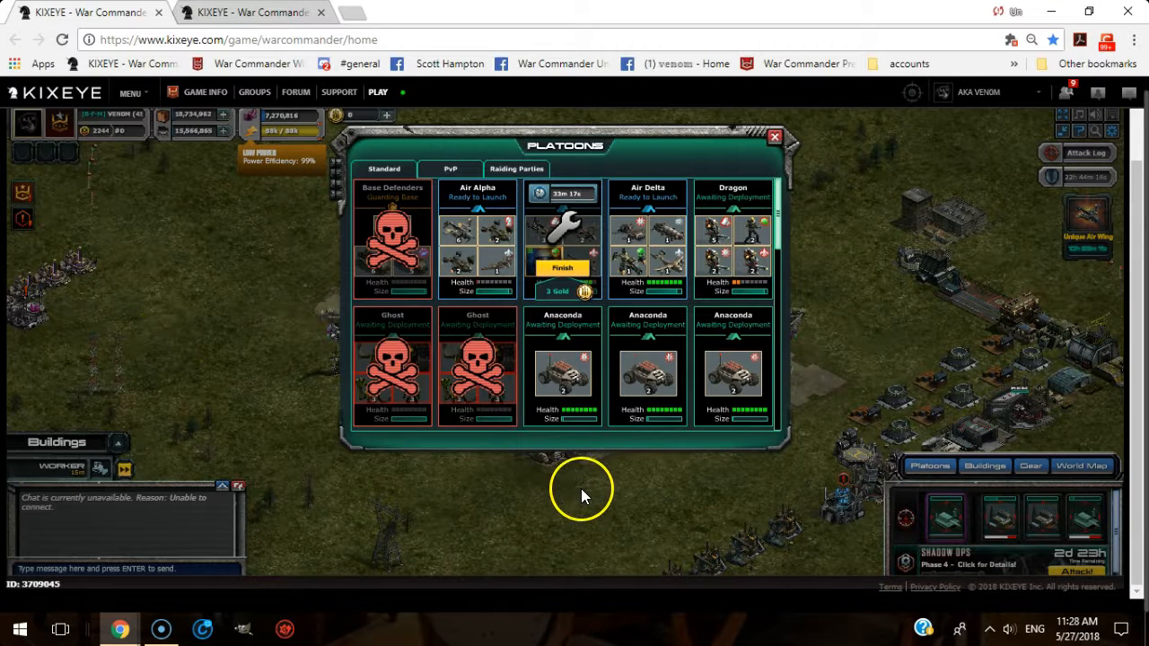
{"action": "mouse_move", "coordinate": [115, 266]}
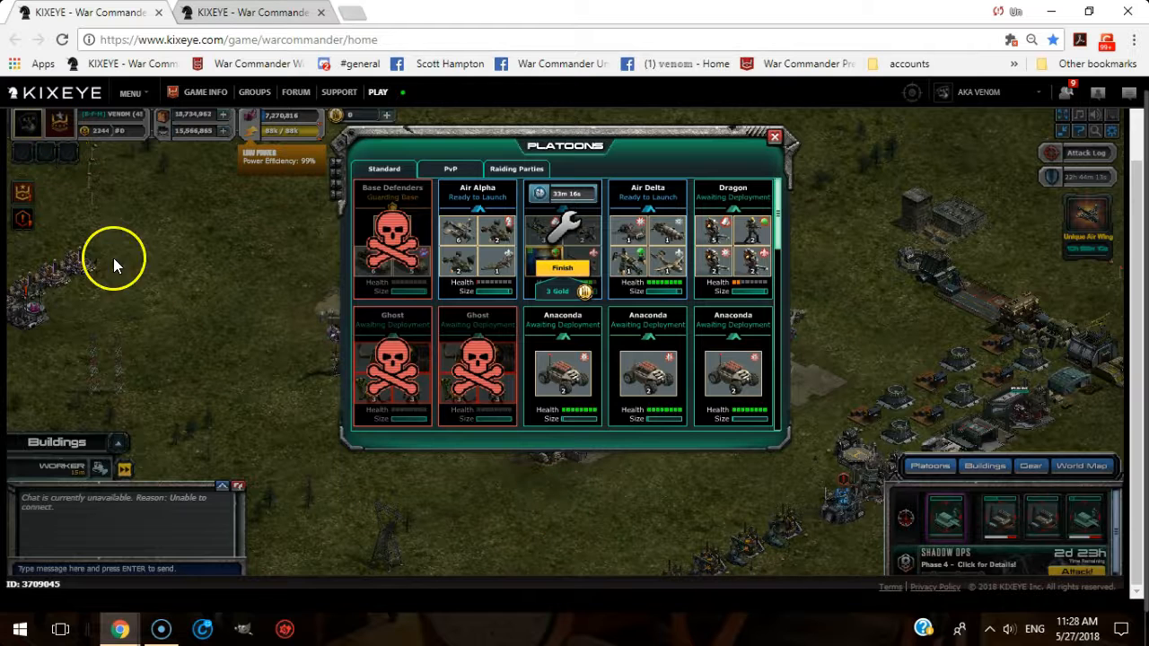
{"action": "mouse_move", "coordinate": [927, 417]}
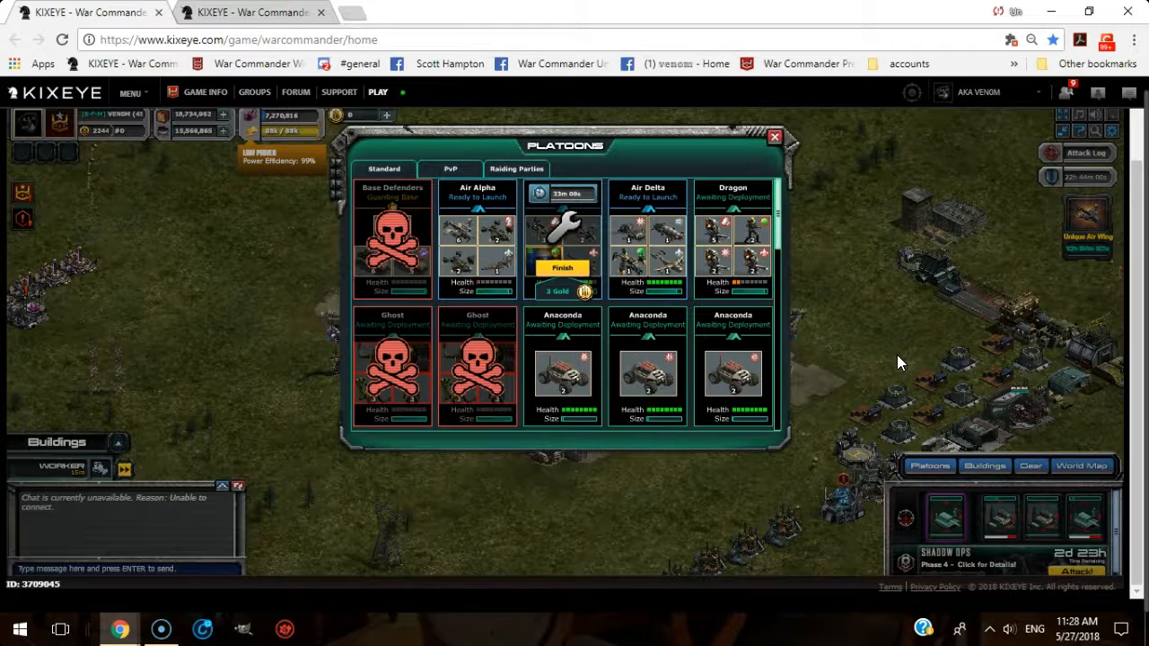
Reopen the still-empty Attack Log, then close it to return to the base view.
{"action": "left_click", "coordinate": [1081, 153]}
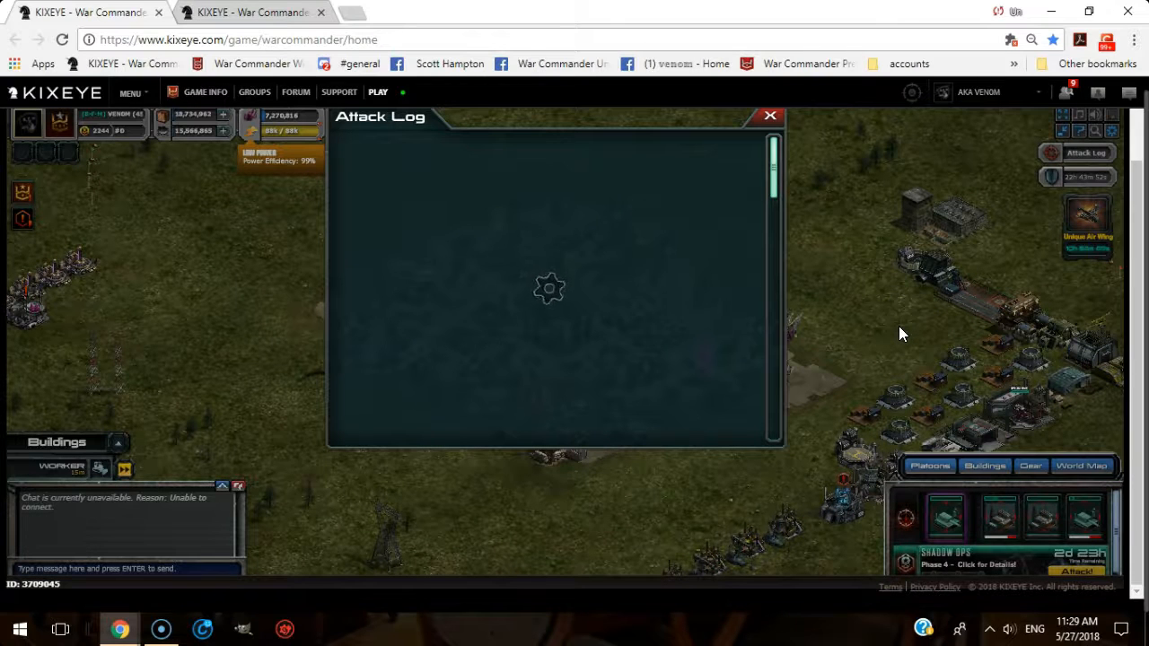
{"action": "mouse_move", "coordinate": [883, 397]}
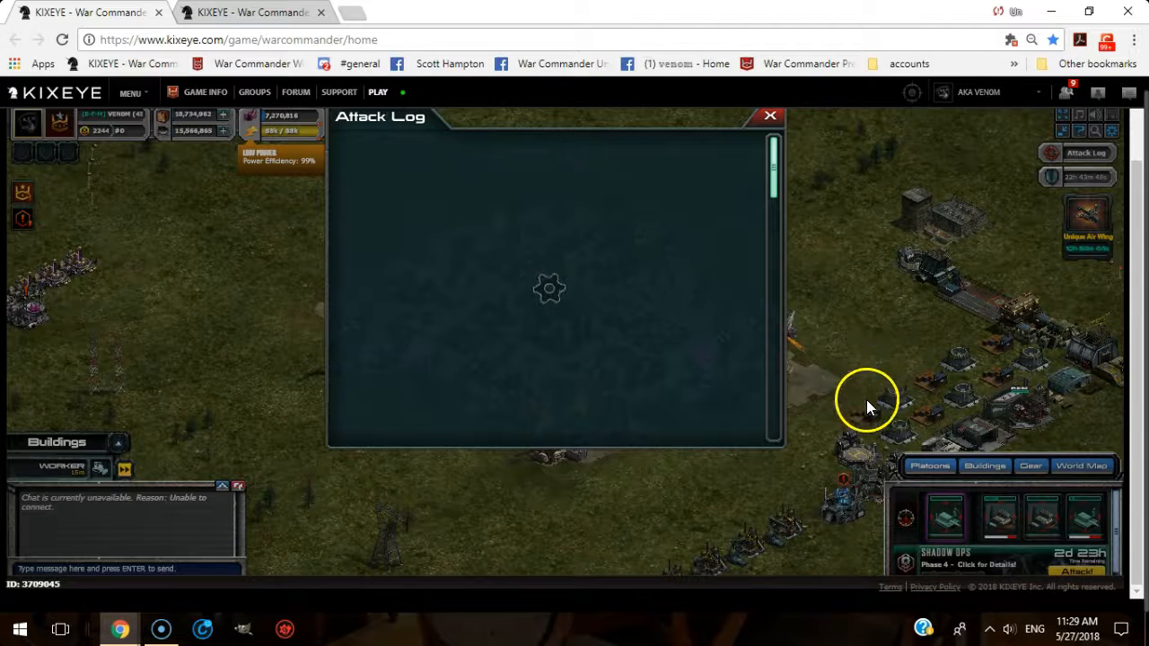
{"action": "mouse_move", "coordinate": [846, 342]}
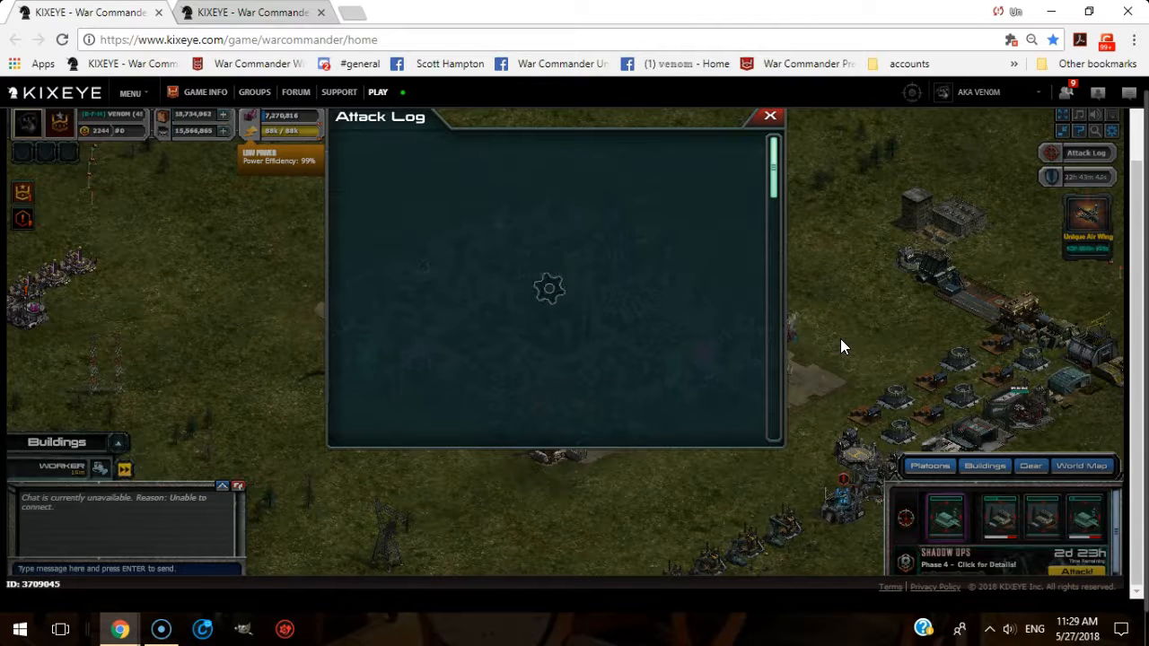
{"action": "left_click", "coordinate": [768, 115]}
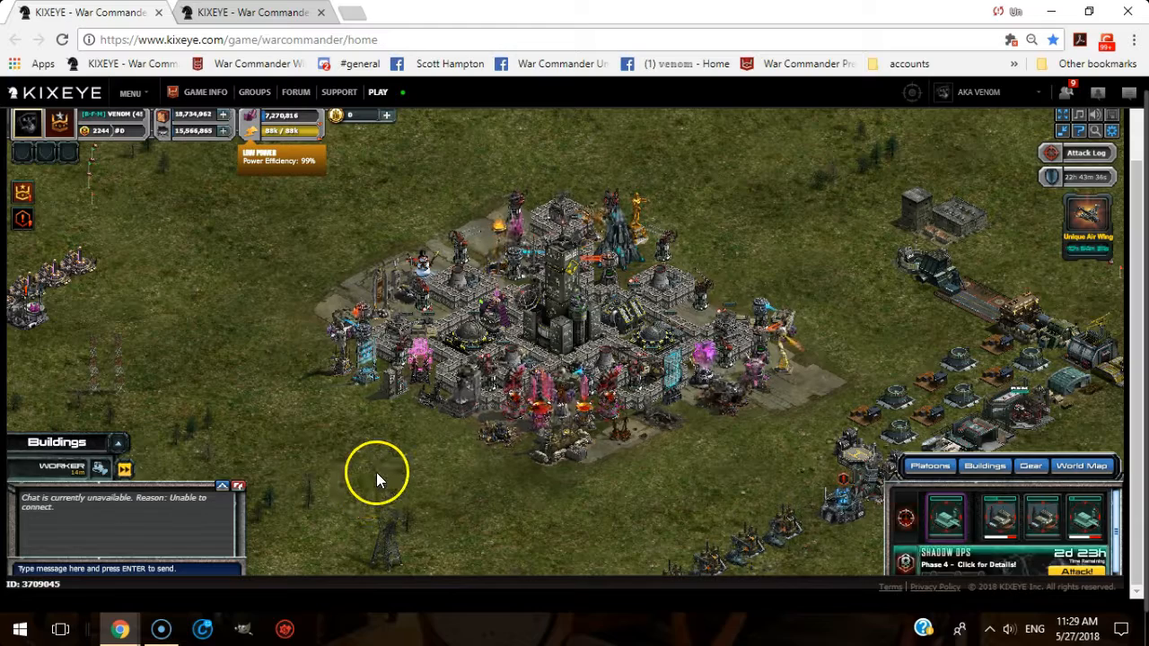
{"action": "mouse_move", "coordinate": [1058, 160]}
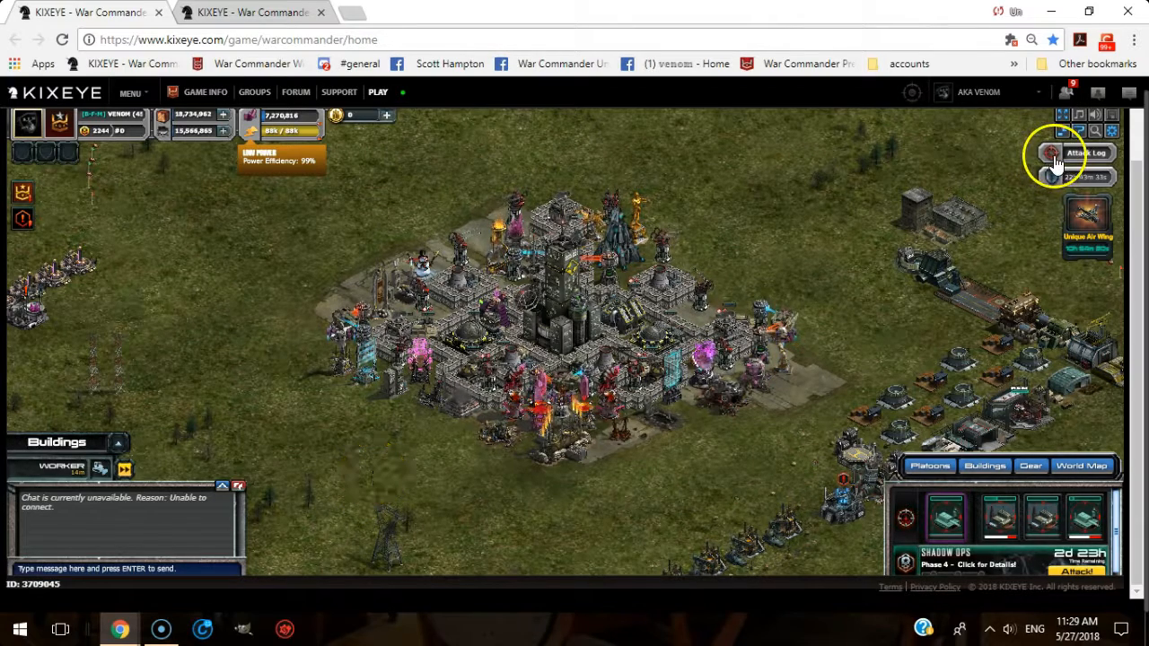